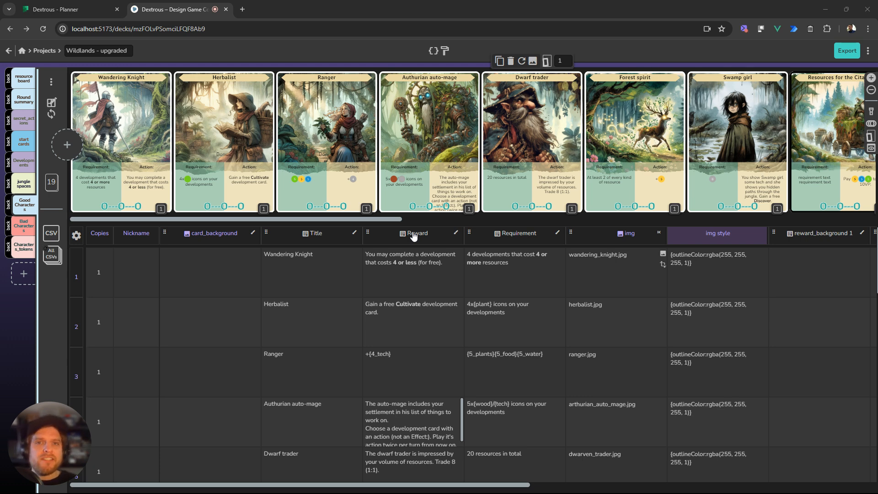
pyautogui.moveTo(431, 237)
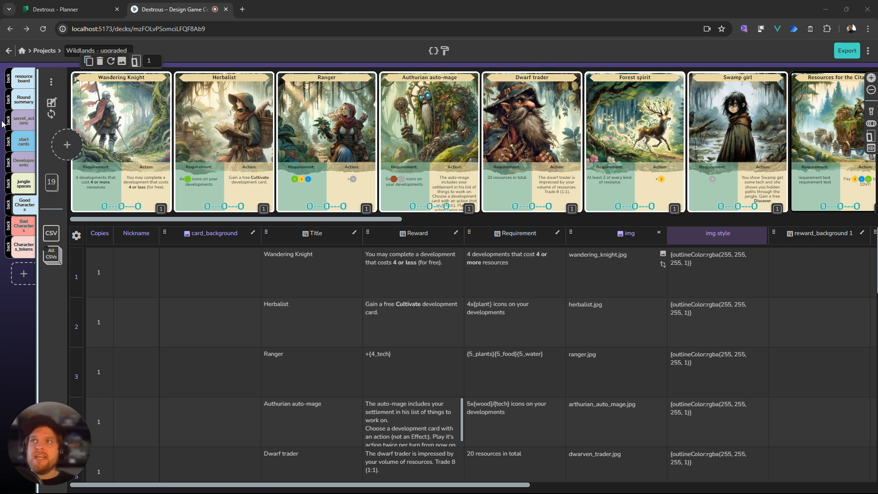
pyautogui.moveTo(86, 139)
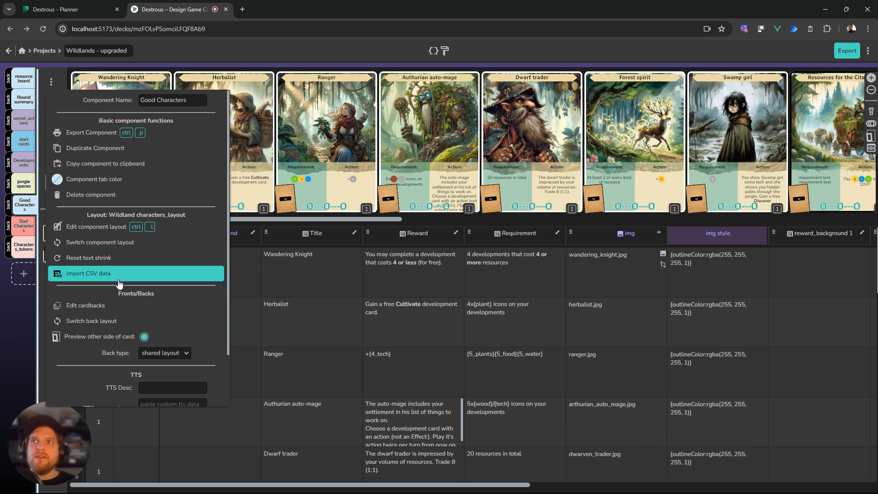
pyautogui.moveTo(90, 308)
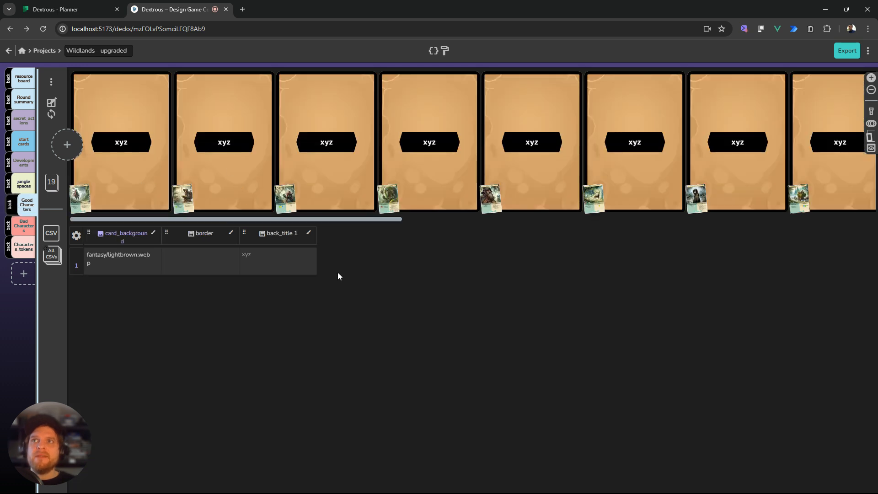
pyautogui.moveTo(343, 279)
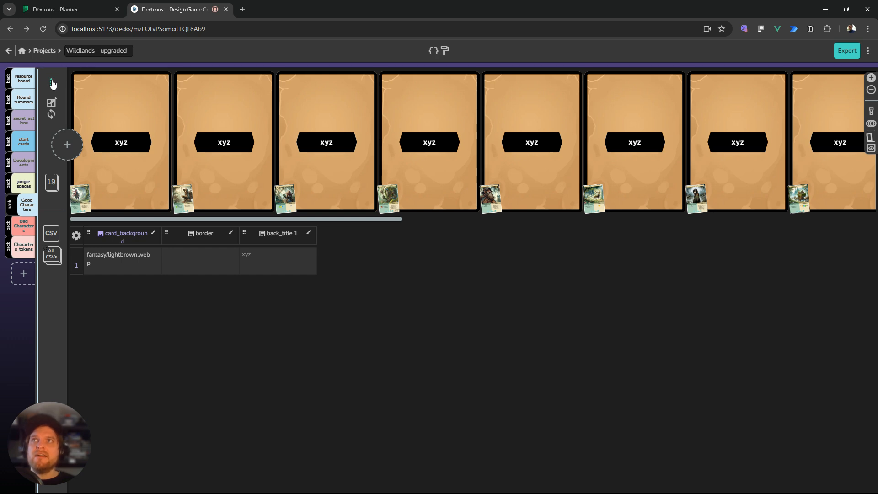
# - Show the Good Characters back-type choices: shared image, unique images, shared layout, unique cards
pyautogui.click(51, 81)
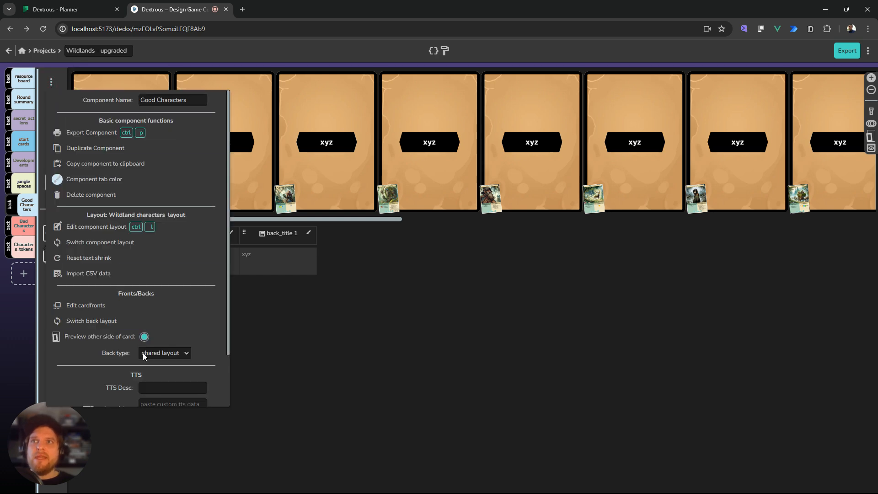
pyautogui.moveTo(179, 358)
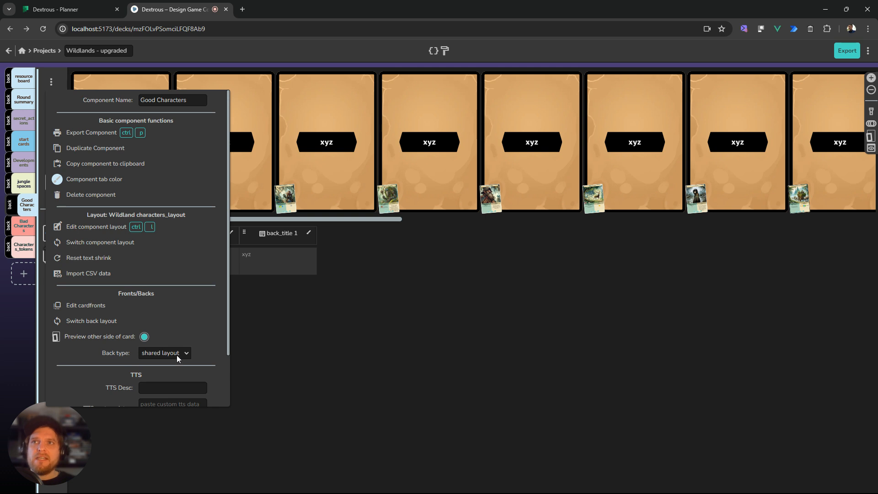
pyautogui.click(164, 353)
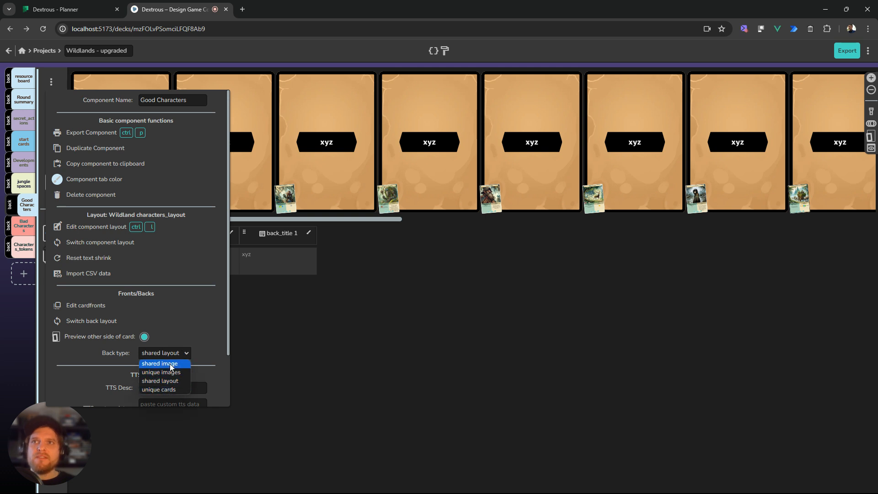
pyautogui.moveTo(170, 368)
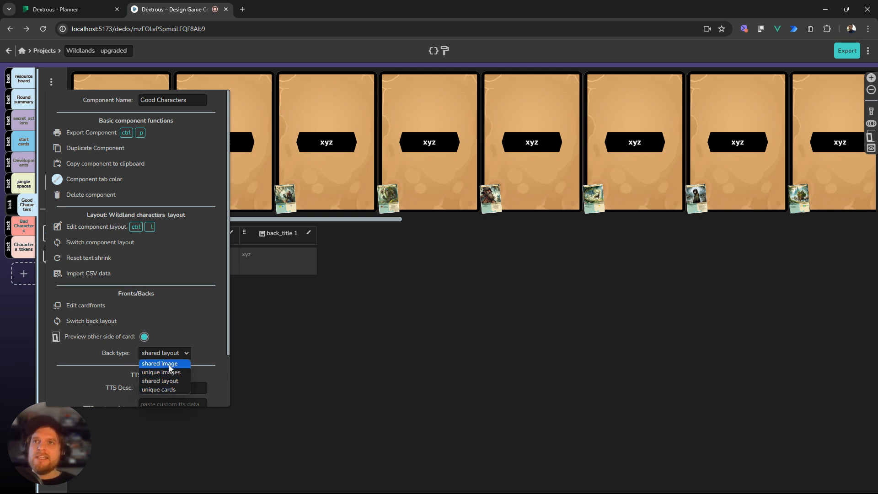
# - Set a shared-image back, trying yellow and pink before settling on the red streaked HexWood addon_07 art
pyautogui.click(159, 363)
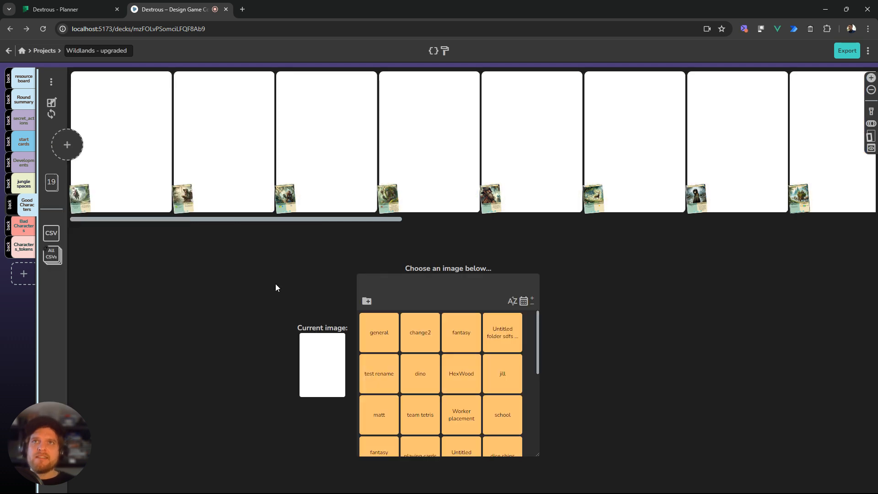
pyautogui.moveTo(471, 382)
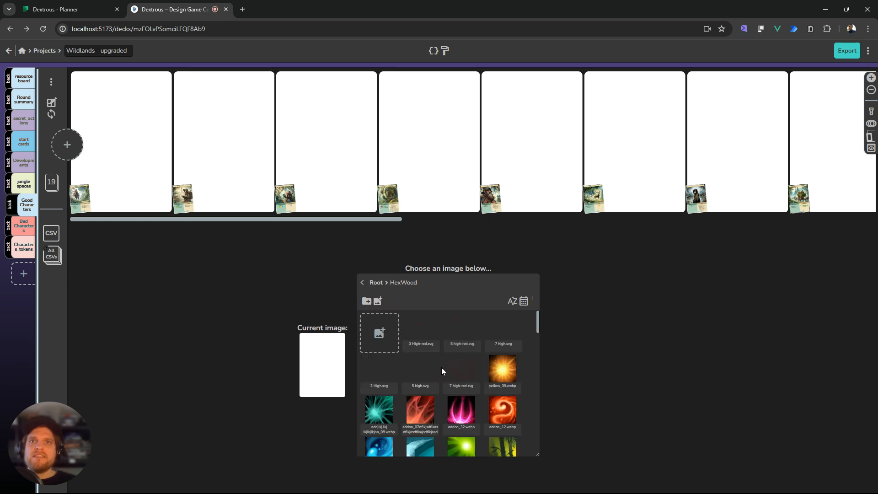
pyautogui.click(502, 369)
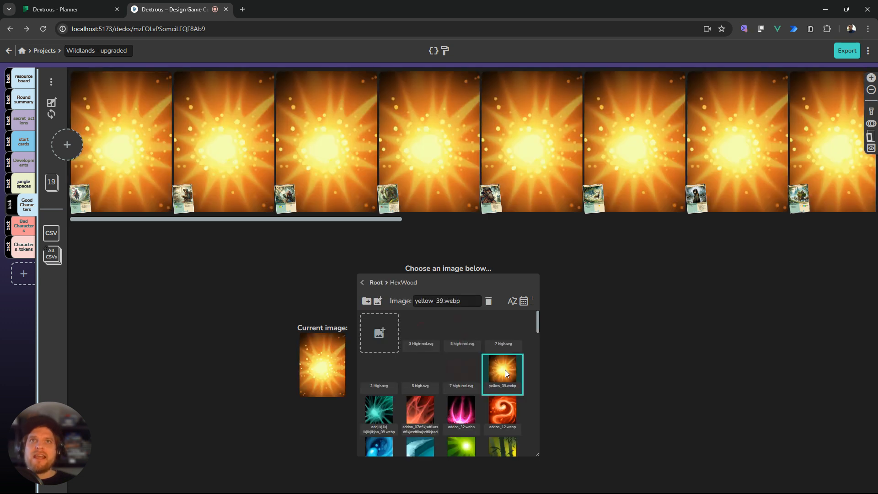
pyautogui.click(461, 410)
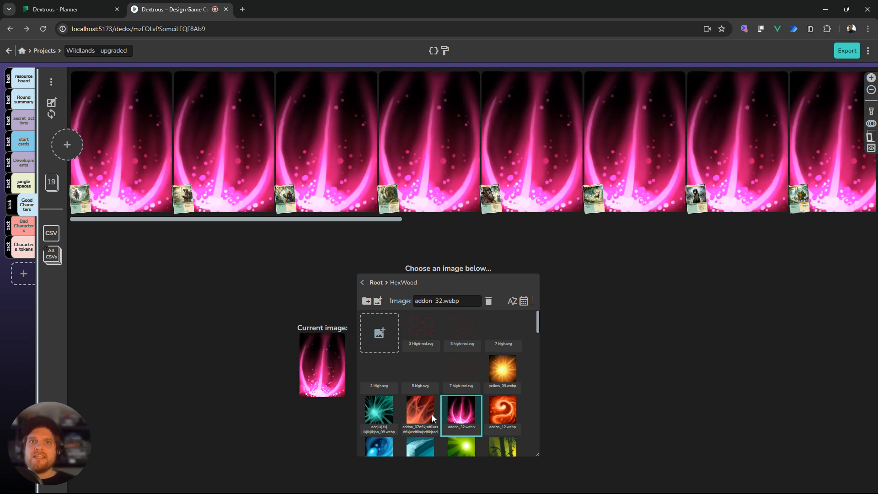
pyautogui.click(420, 414)
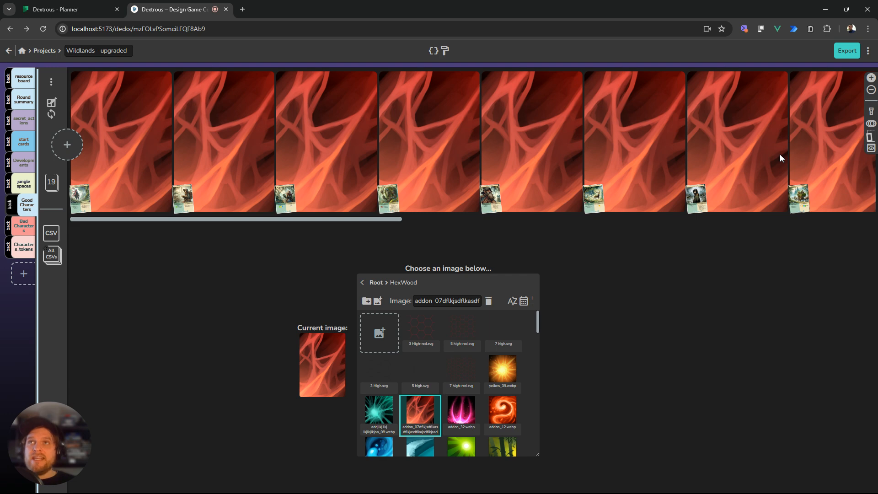
pyautogui.moveTo(61, 90)
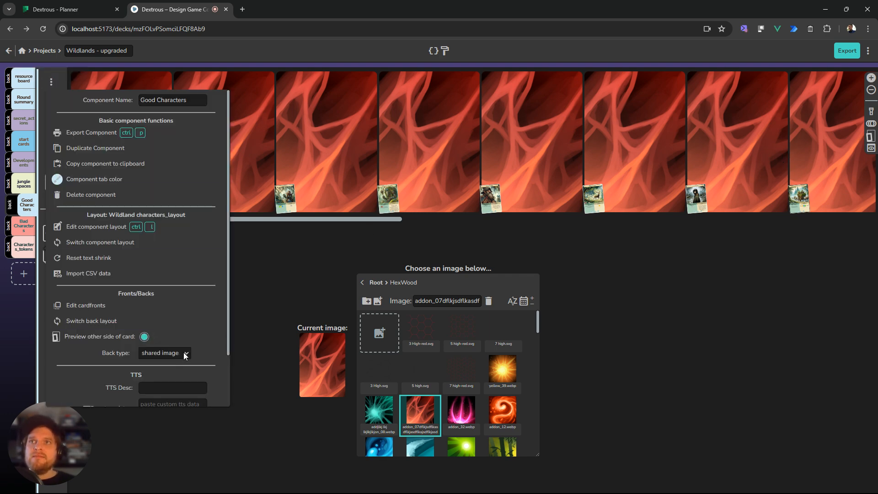
# - Change the Good Characters back type from shared image to unique images
pyautogui.click(164, 353)
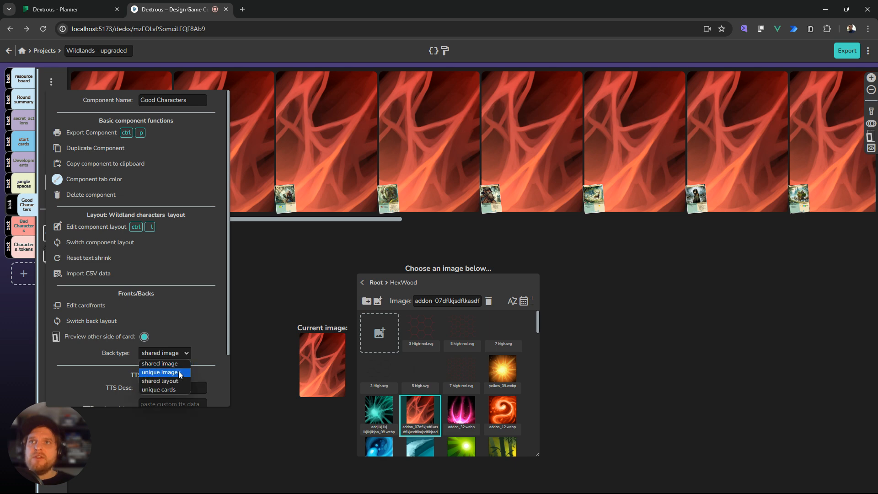
pyautogui.click(161, 372)
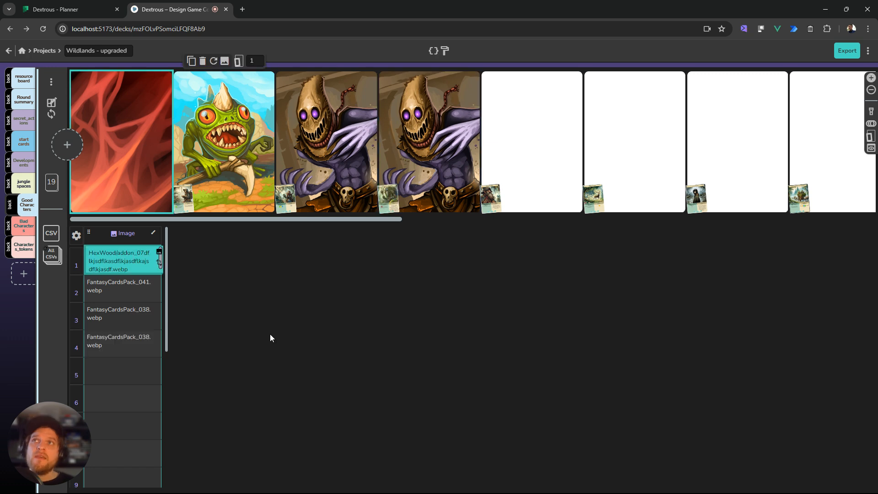
pyautogui.moveTo(51, 81)
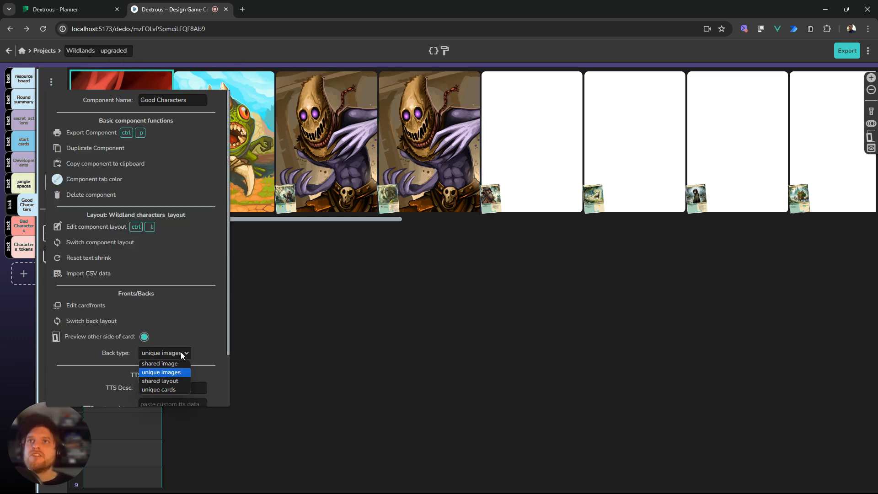
pyautogui.moveTo(164, 381)
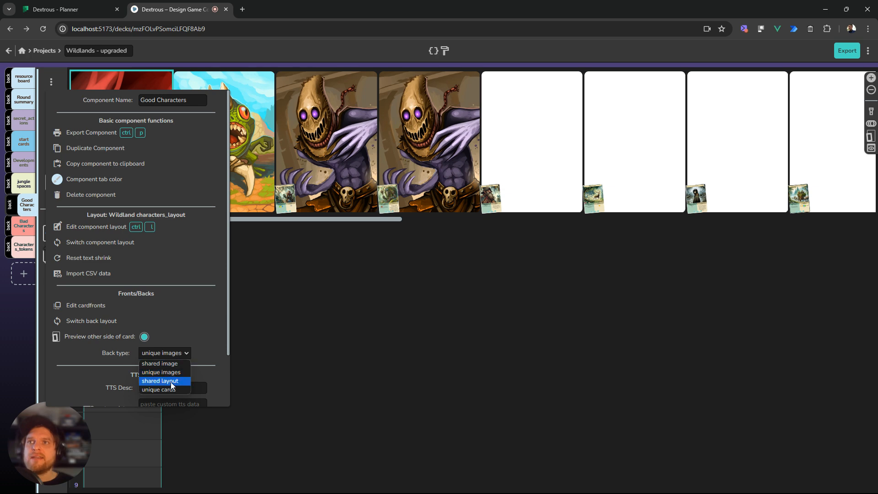
# - Switch Good Characters backs to a shared layout showing the red art with an xyz title banner
pyautogui.click(159, 380)
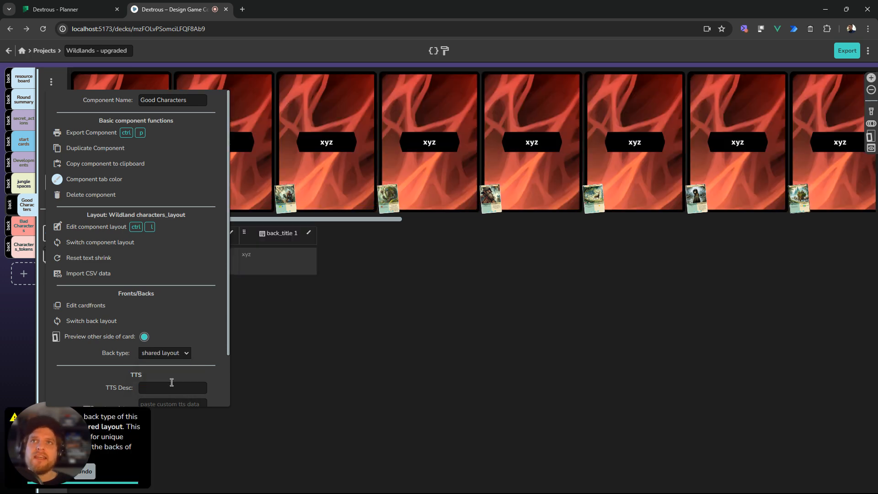
pyautogui.moveTo(282, 346)
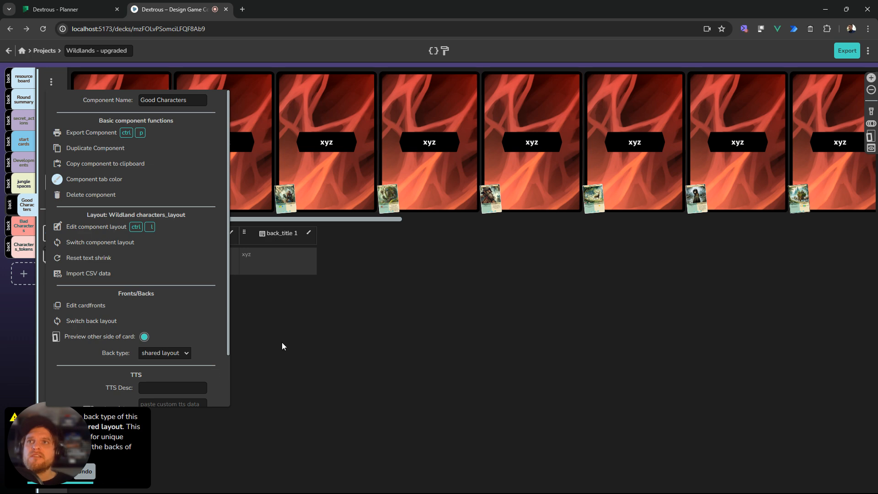
pyautogui.click(283, 345)
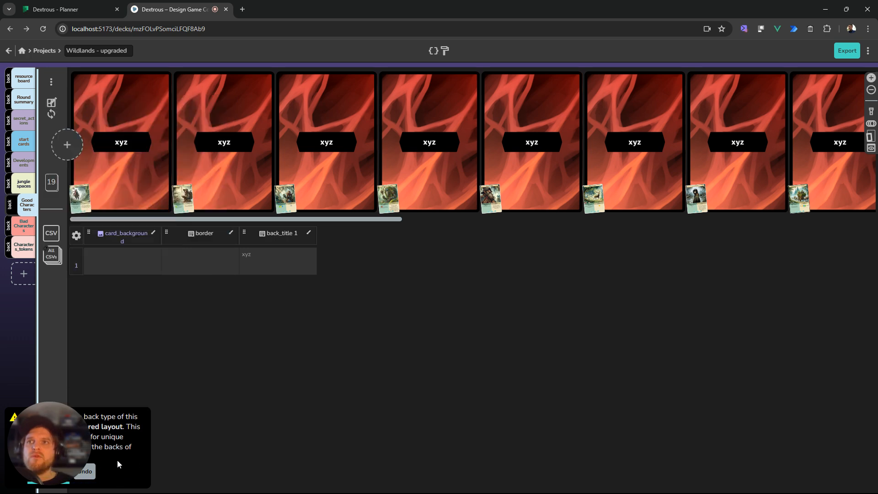
pyautogui.moveTo(124, 465)
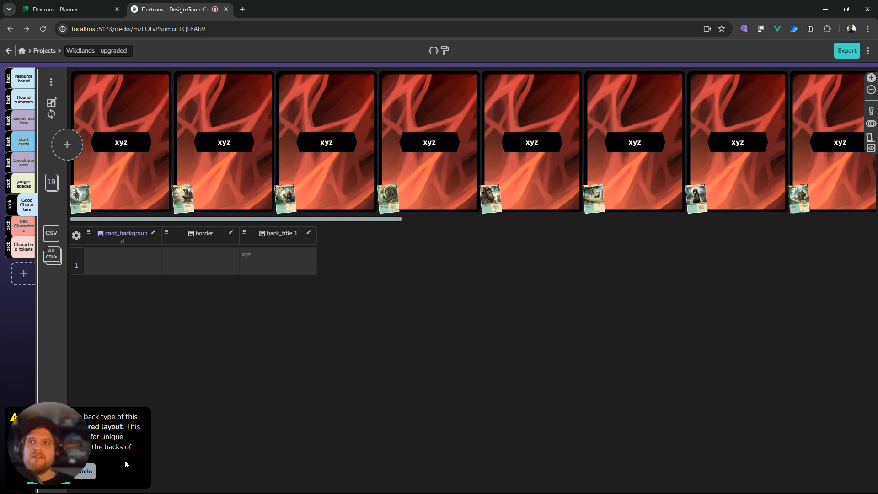
pyautogui.moveTo(263, 288)
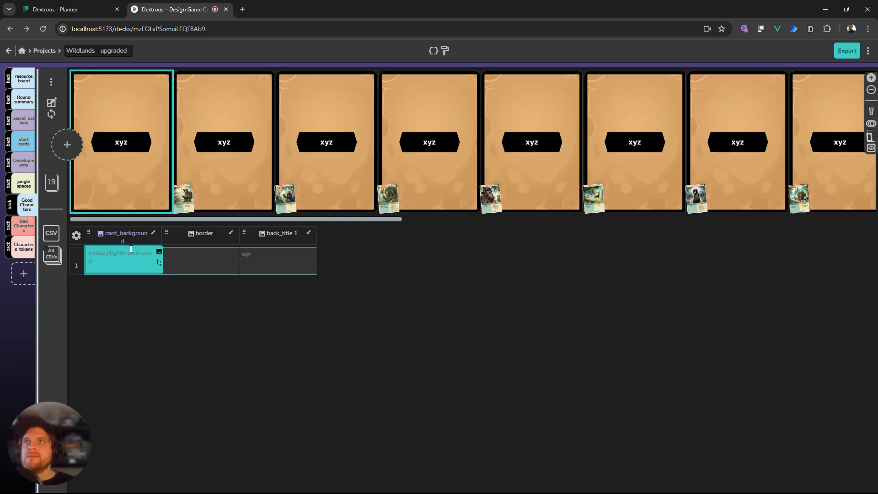
pyautogui.moveTo(124, 178)
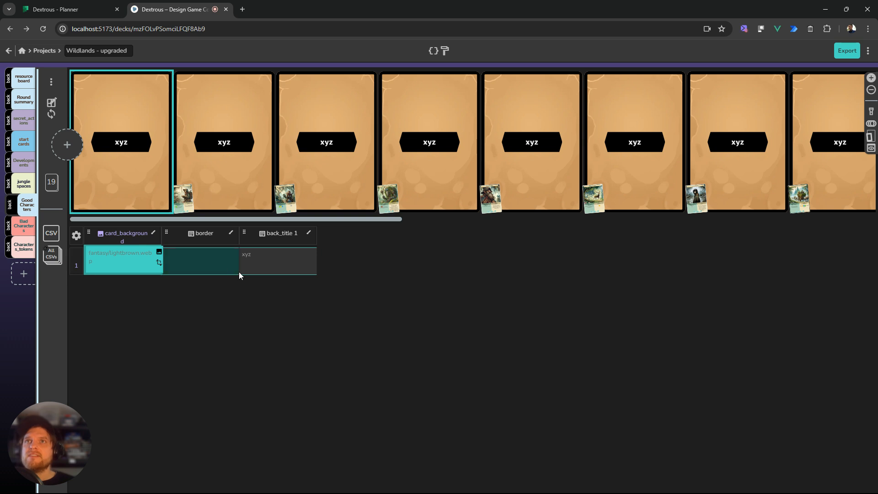
# - Change the shared back_title from xyz to 'Good' on every Good Characters card back
pyautogui.click(278, 260)
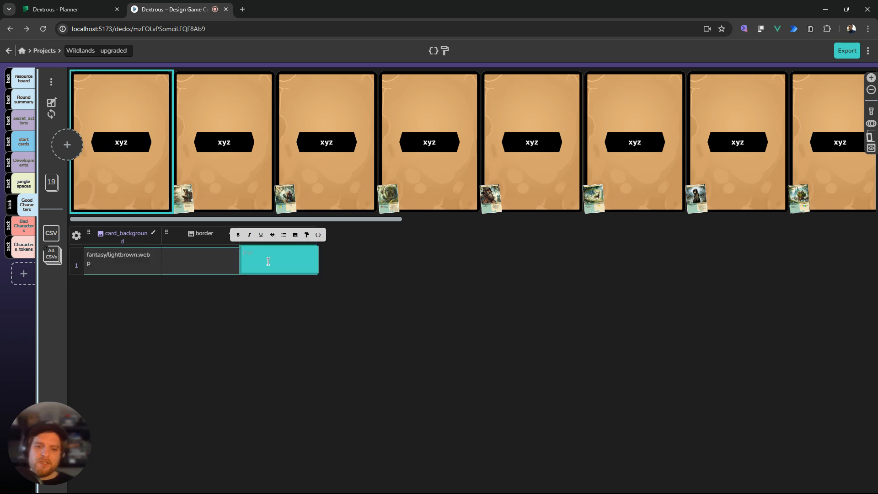
pyautogui.write('Goo')
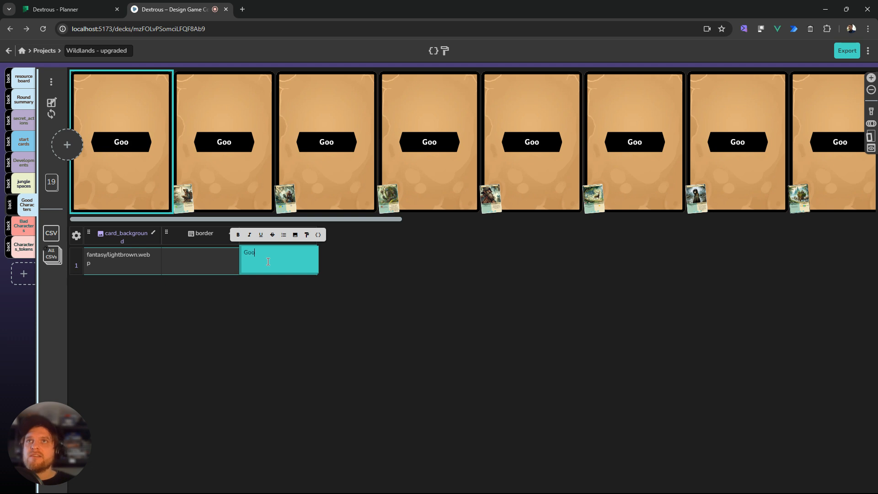
pyautogui.write('d')
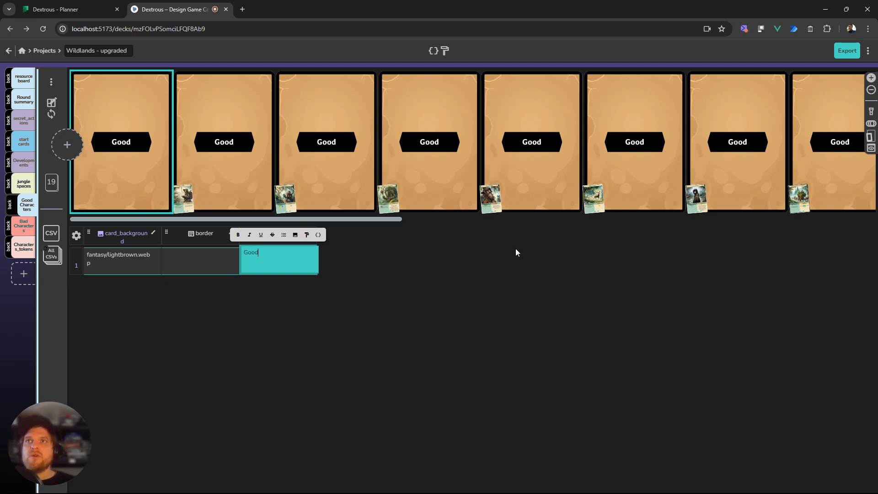
pyautogui.moveTo(494, 132)
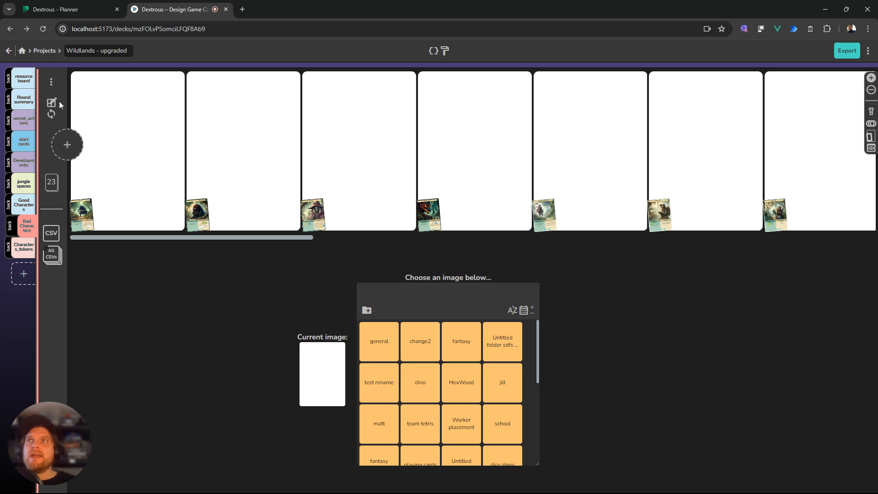
pyautogui.moveTo(51, 82)
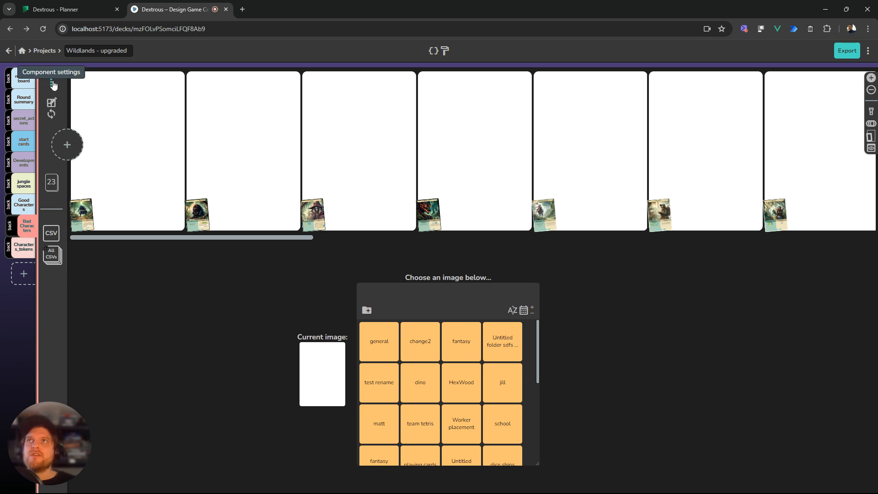
# - Set the Bad Characters back type to shared layout, giving the brown back with an xyz banner
pyautogui.click(164, 354)
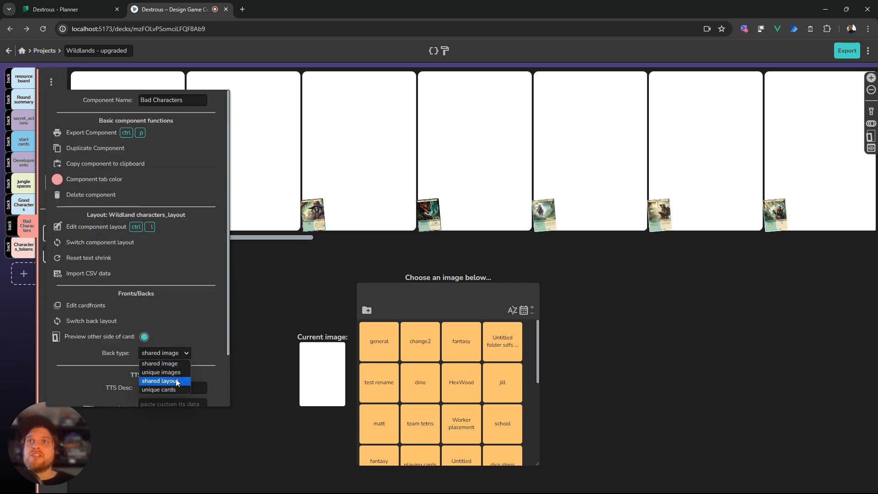
pyautogui.click(159, 380)
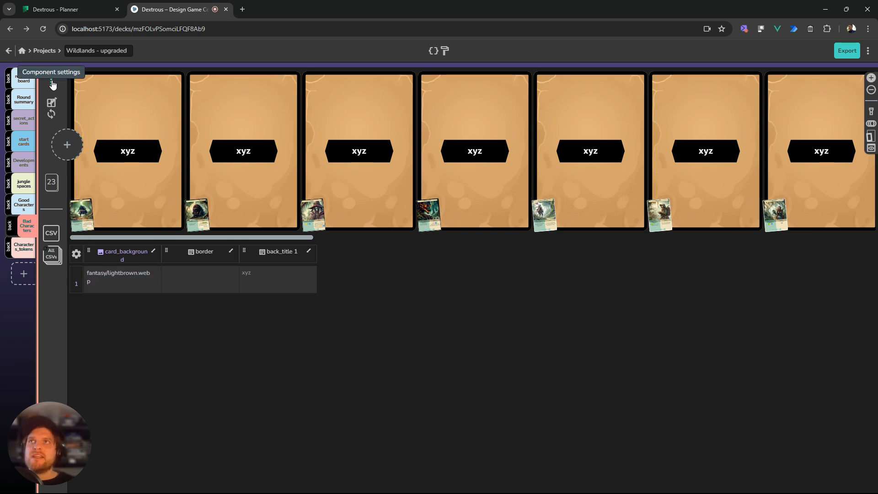
# - Apply the warrior portrait layout to the Bad Characters card backs
pyautogui.click(51, 82)
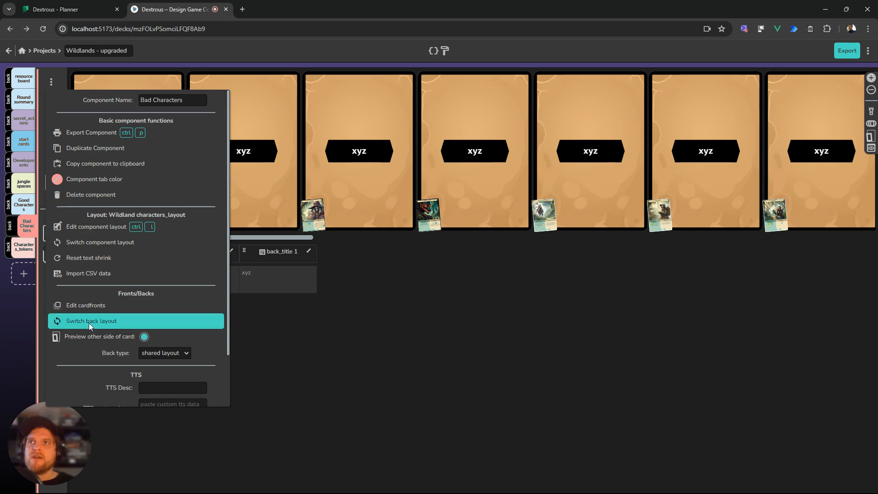
pyautogui.click(91, 320)
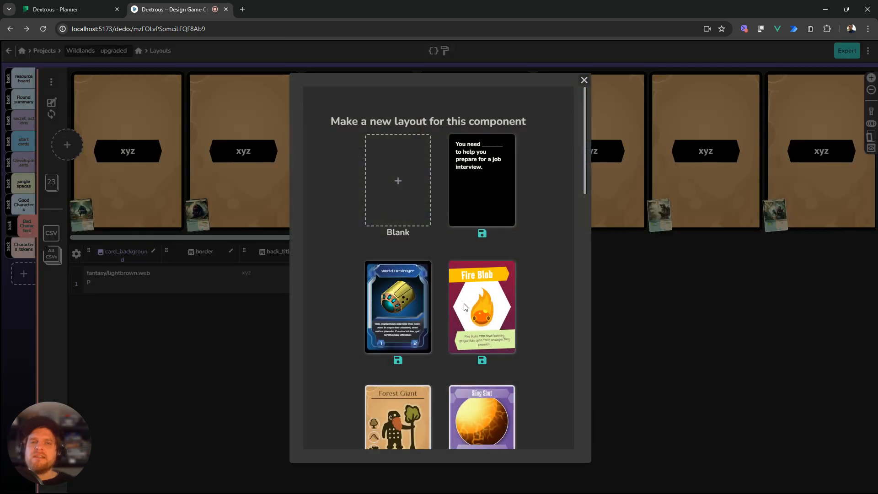
pyautogui.scroll(-3)
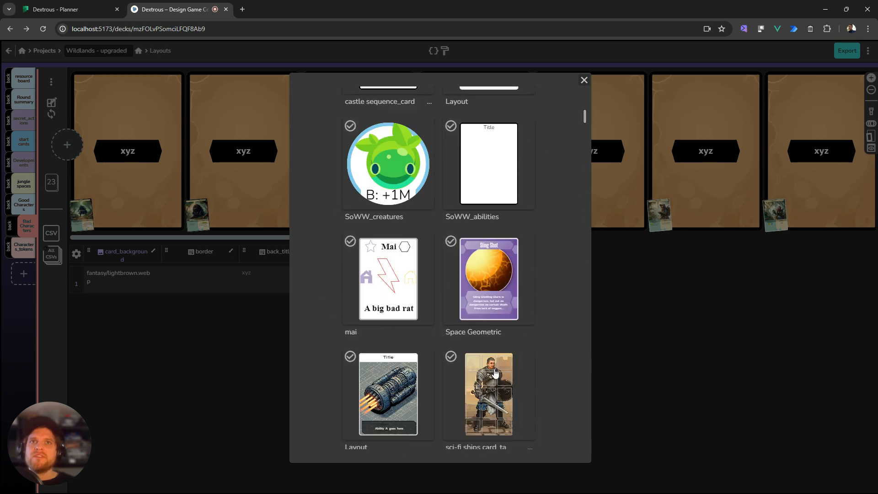
pyautogui.click(584, 81)
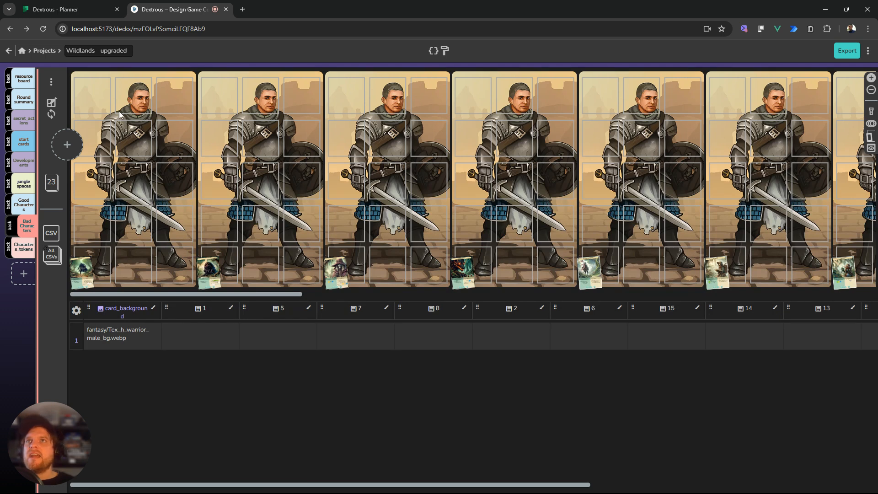
pyautogui.moveTo(51, 82)
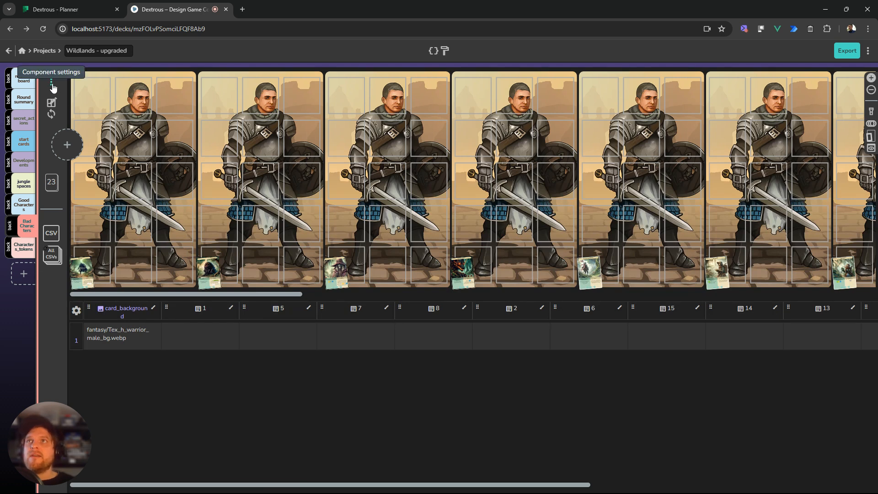
pyautogui.moveTo(62, 165)
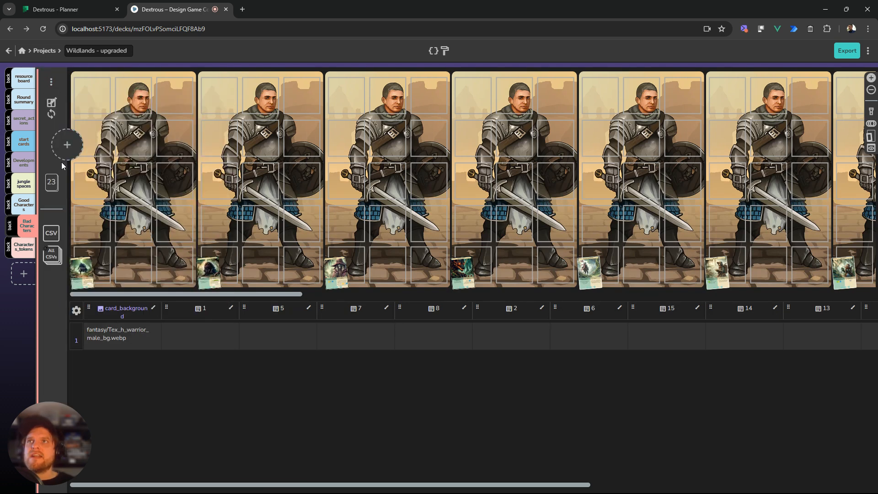
# - Reopen the back-layout gallery and scroll down through the available designs
pyautogui.click(51, 82)
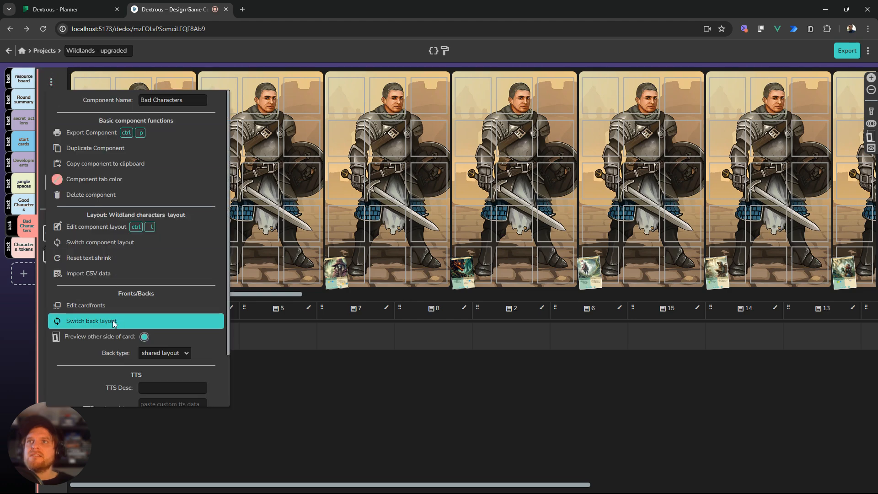
pyautogui.click(92, 321)
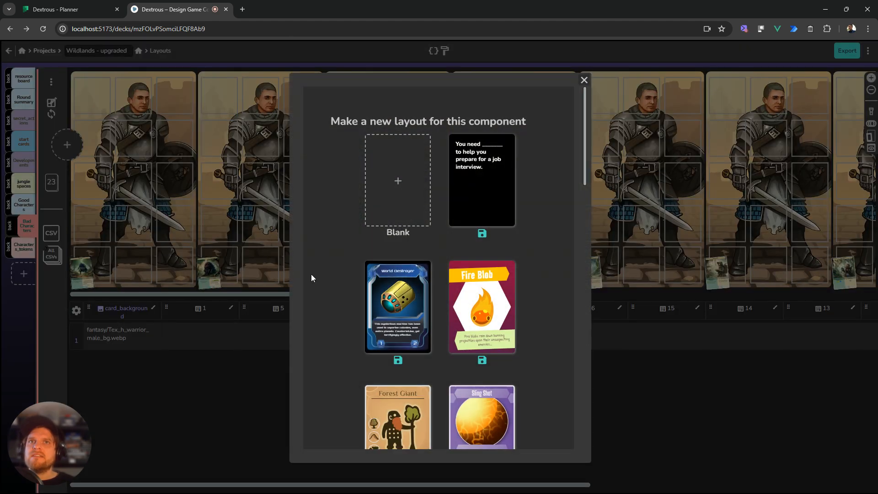
pyautogui.scroll(-3)
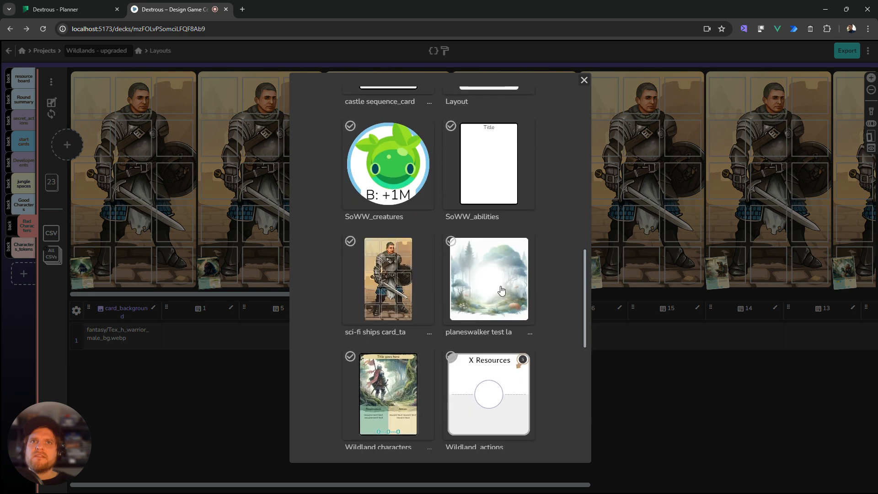
pyautogui.scroll(-3)
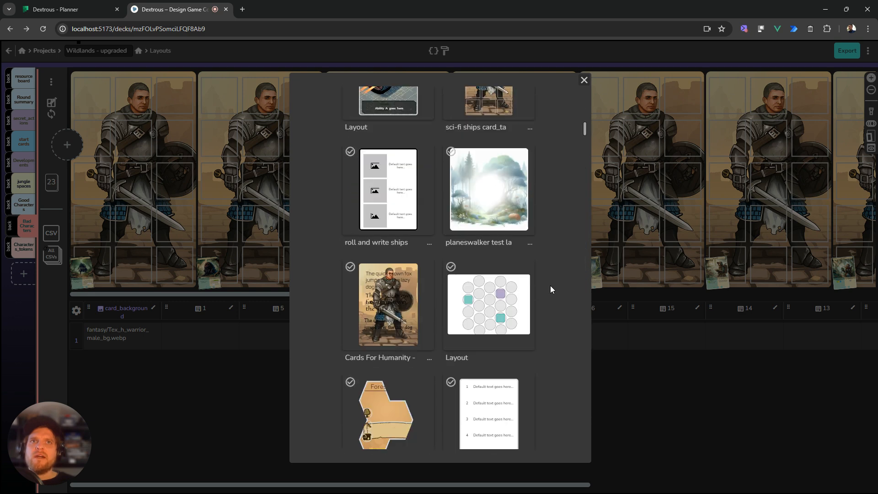
pyautogui.scroll(-3)
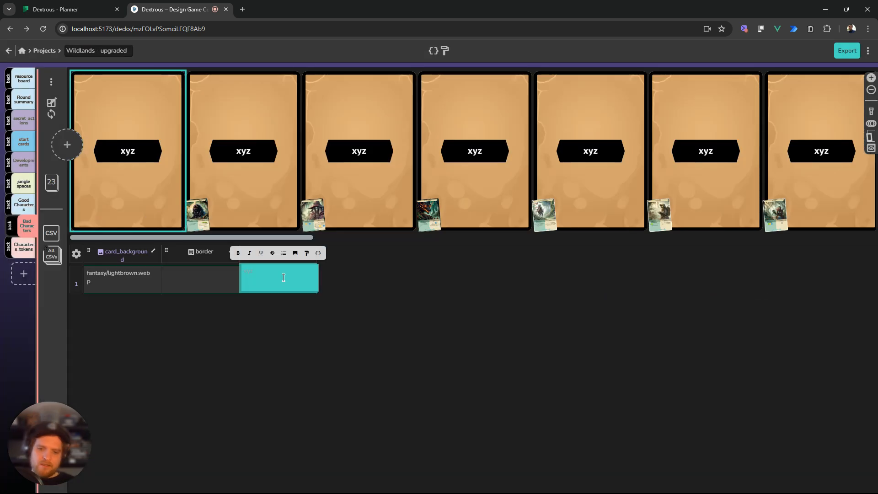
# - Title every Bad Characters back 'bad' on the brown Wildland shared layout
pyautogui.write('bad')
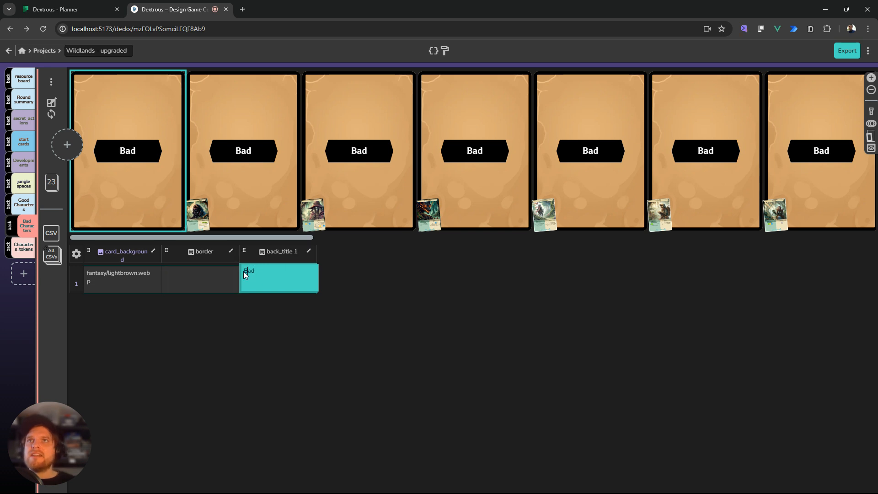
pyautogui.click(248, 271)
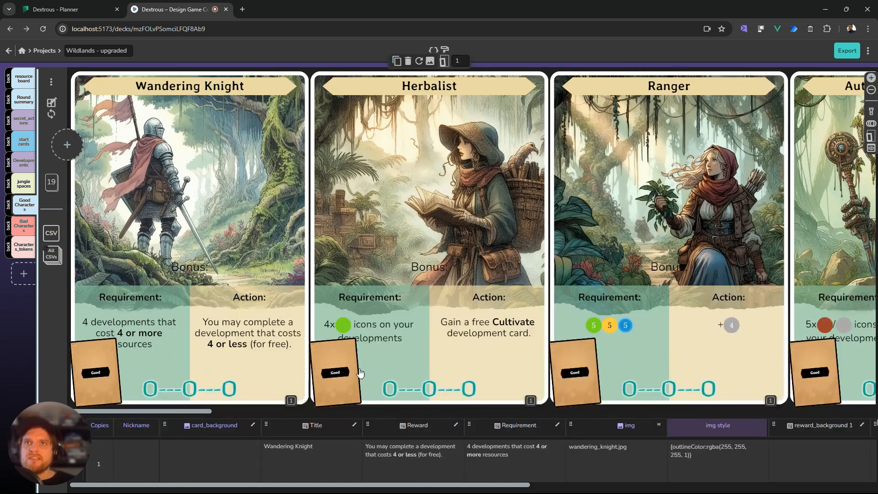
pyautogui.moveTo(339, 383)
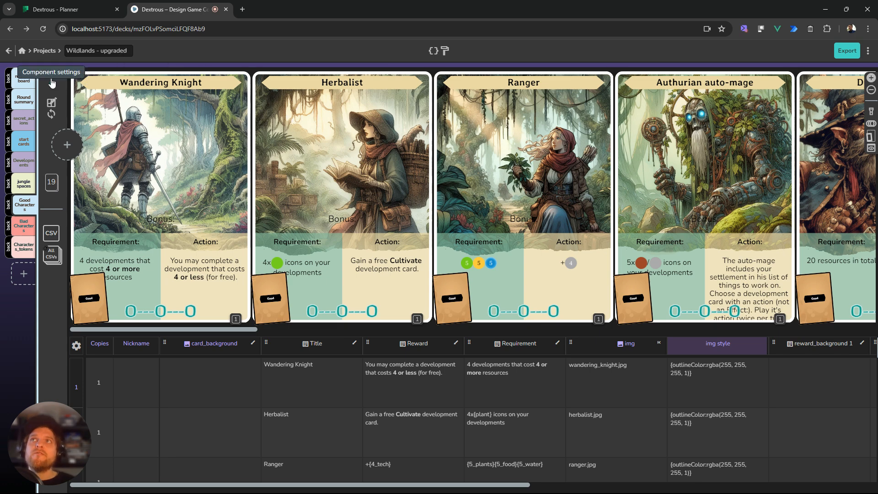
# - Change the Good Characters back type from shared layout to unique cards
pyautogui.click(51, 81)
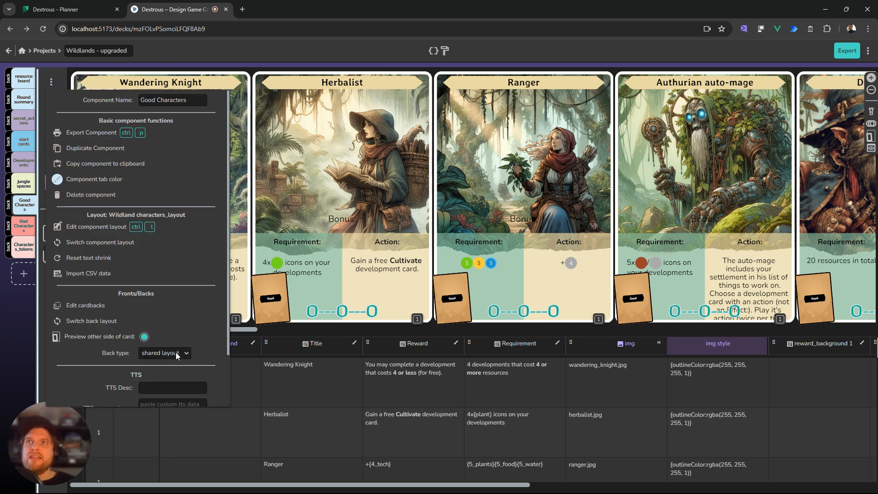
pyautogui.click(164, 353)
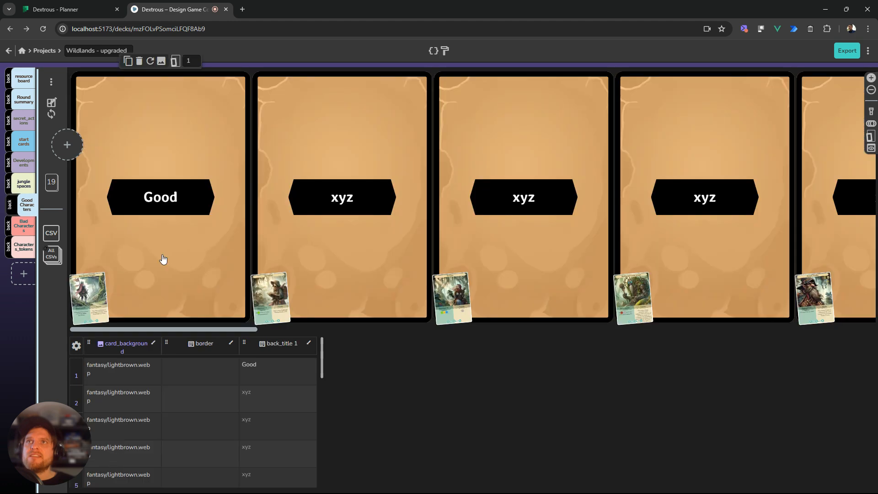
pyautogui.moveTo(154, 185)
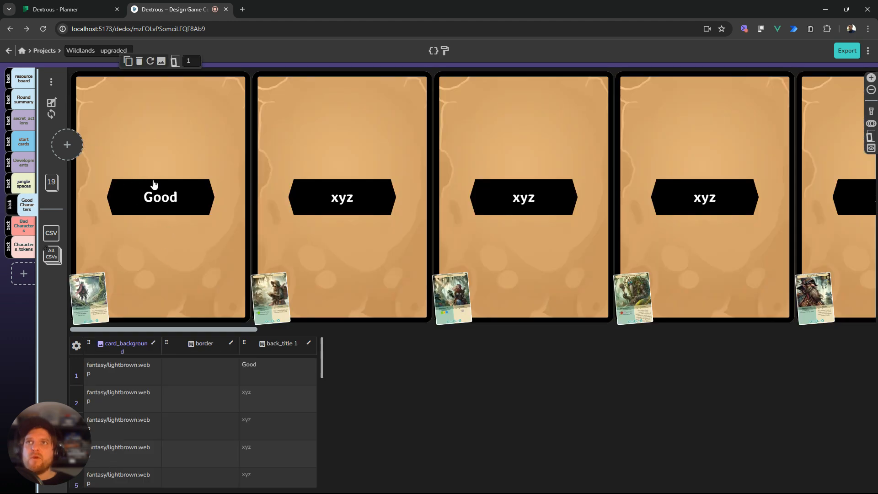
pyautogui.moveTo(221, 309)
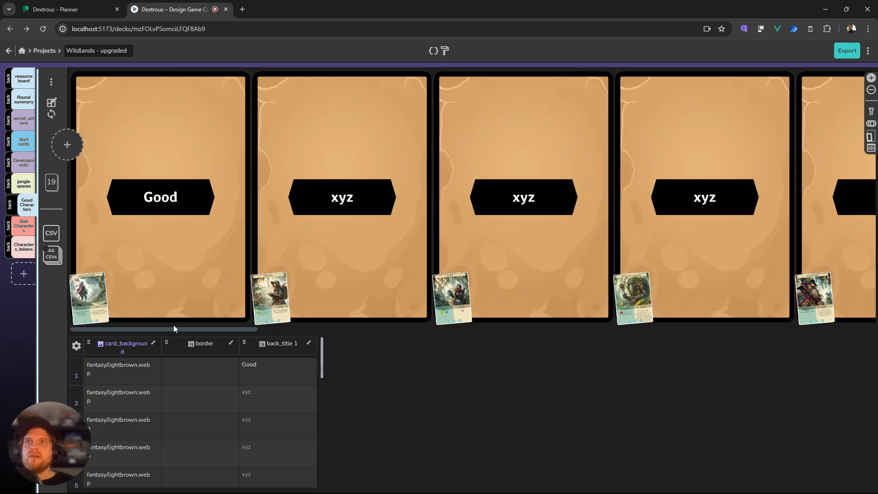
# - Retitle the second to fourth Good Characters backs aaa, bbb and ccc instead of xyz
pyautogui.click(704, 140)
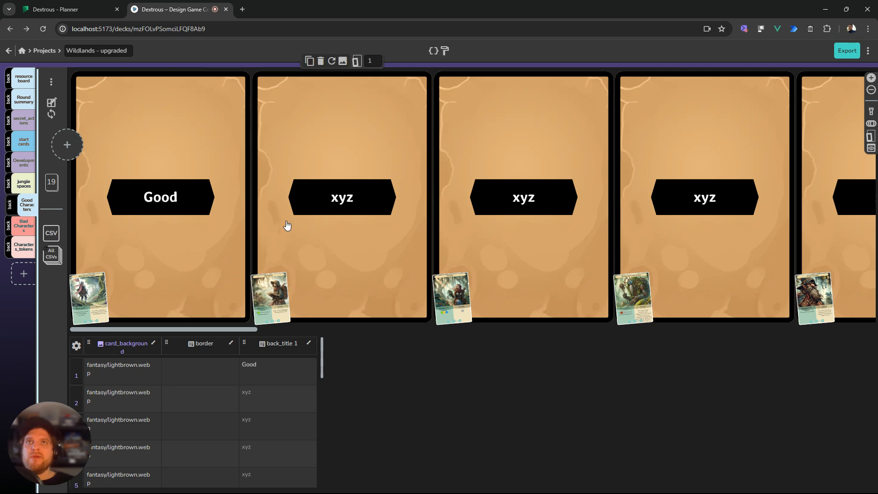
pyautogui.click(278, 399)
pyautogui.write('aaa')
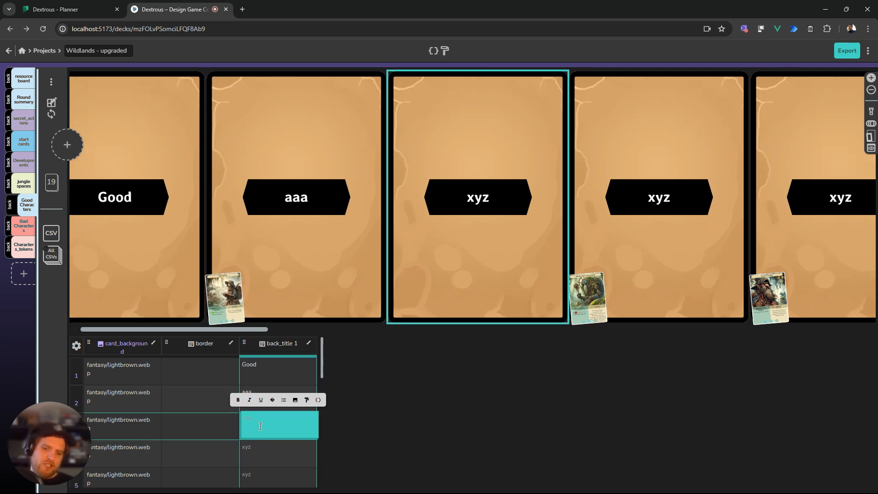
pyautogui.write('bbb')
pyautogui.click(278, 453)
pyautogui.write('c')
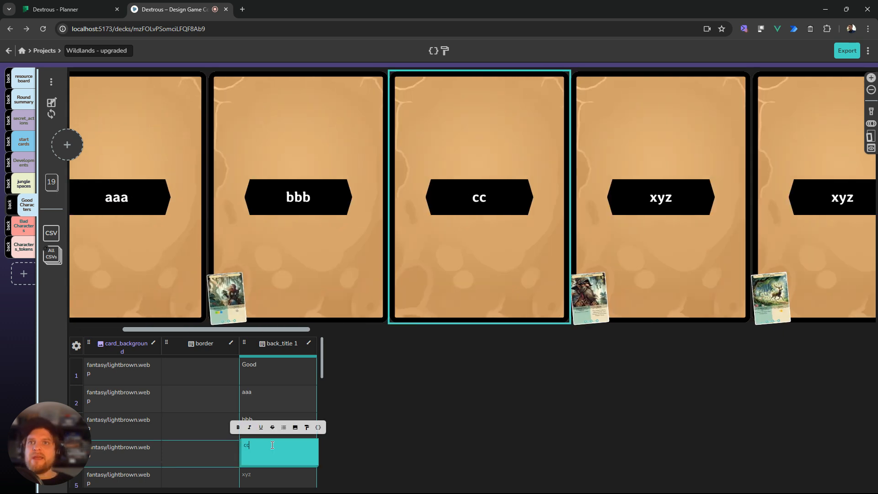
pyautogui.write('c')
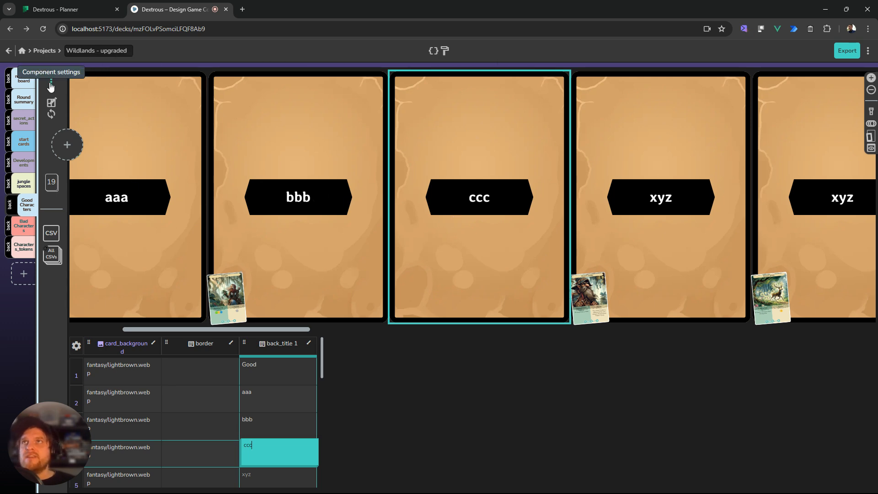
pyautogui.click(50, 87)
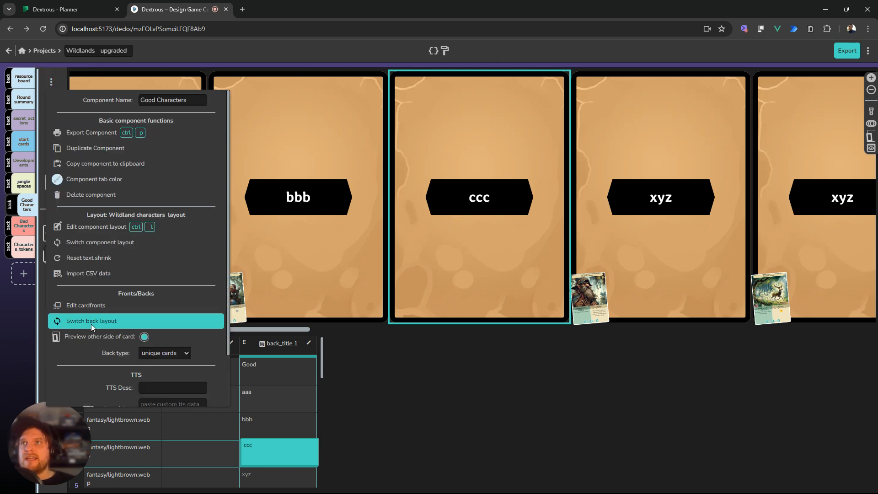
pyautogui.moveTo(108, 327)
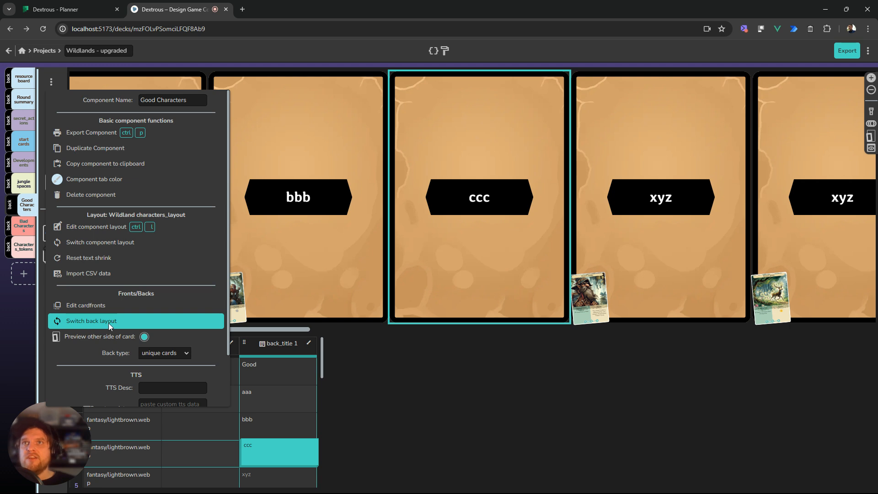
pyautogui.click(374, 354)
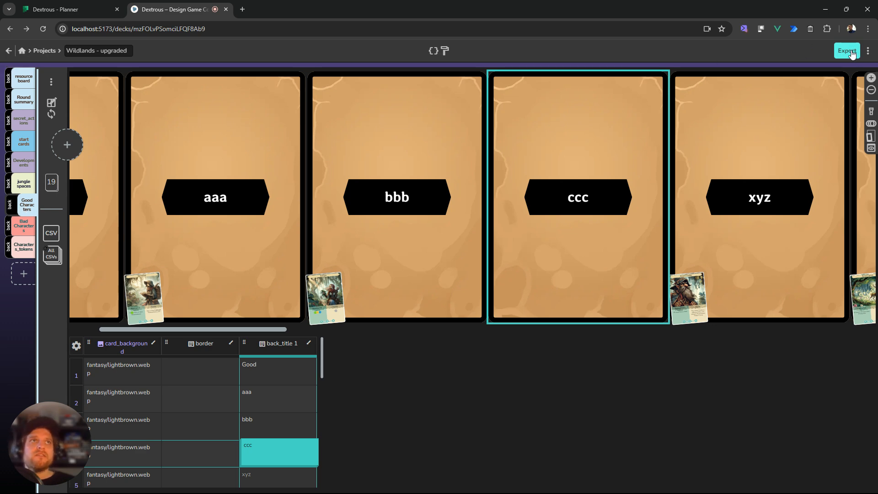
# - Exclude the resource board and include only Good Characters and Bad Characters decks for export
pyautogui.click(847, 51)
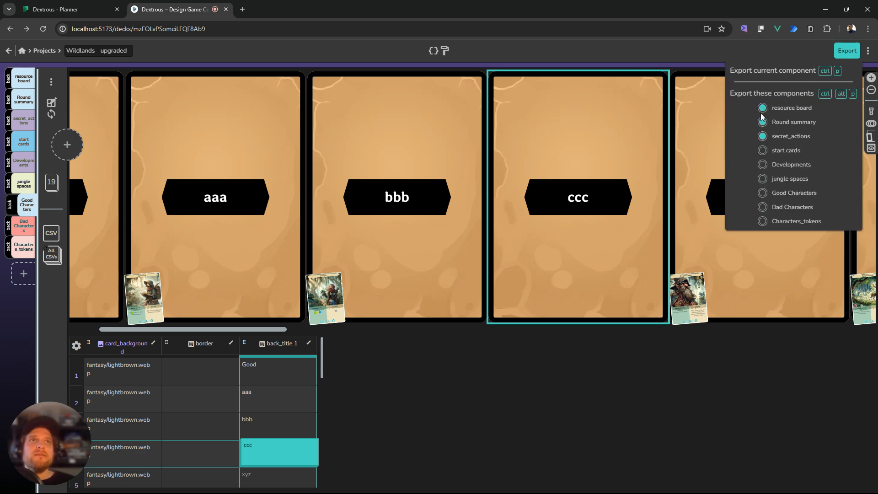
pyautogui.click(762, 122)
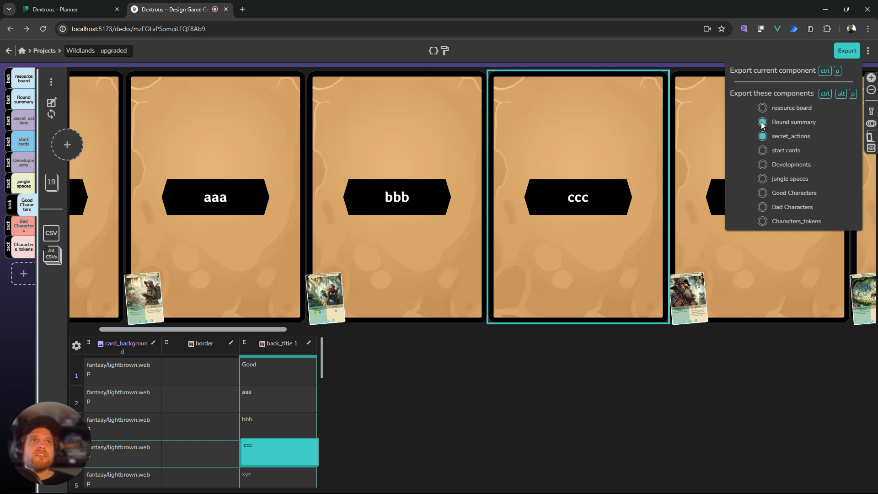
pyautogui.click(762, 193)
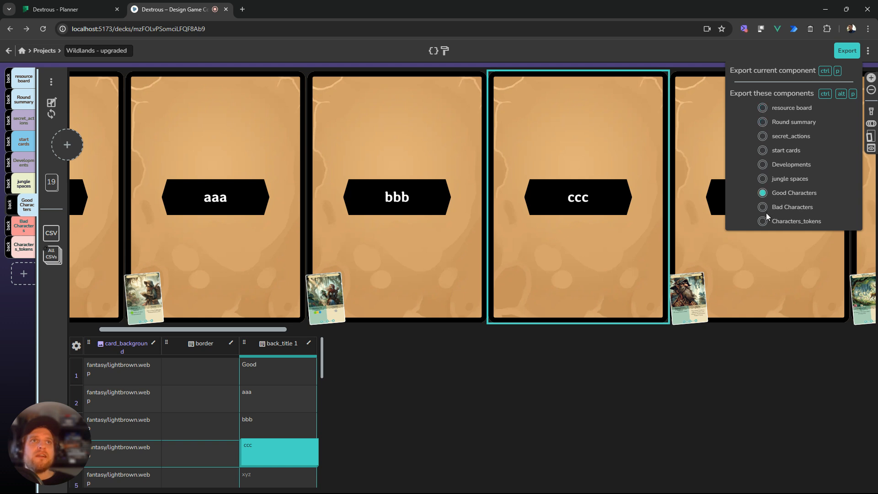
pyautogui.click(762, 207)
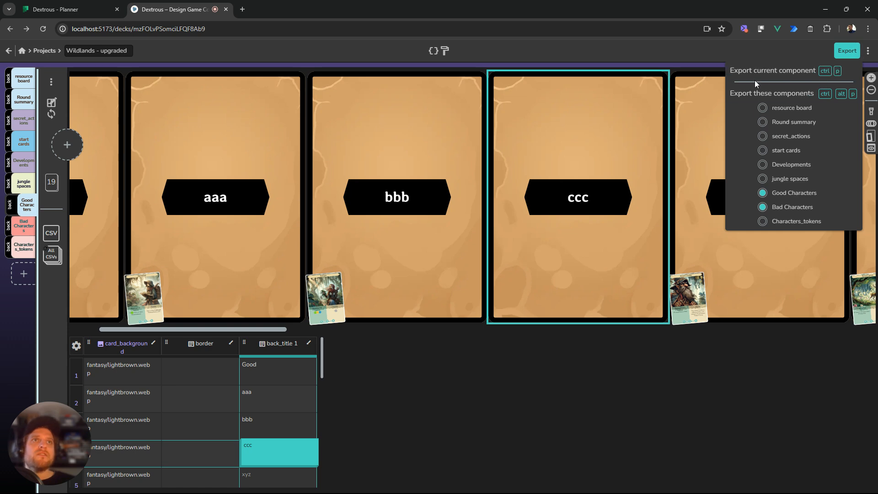
pyautogui.moveTo(755, 89)
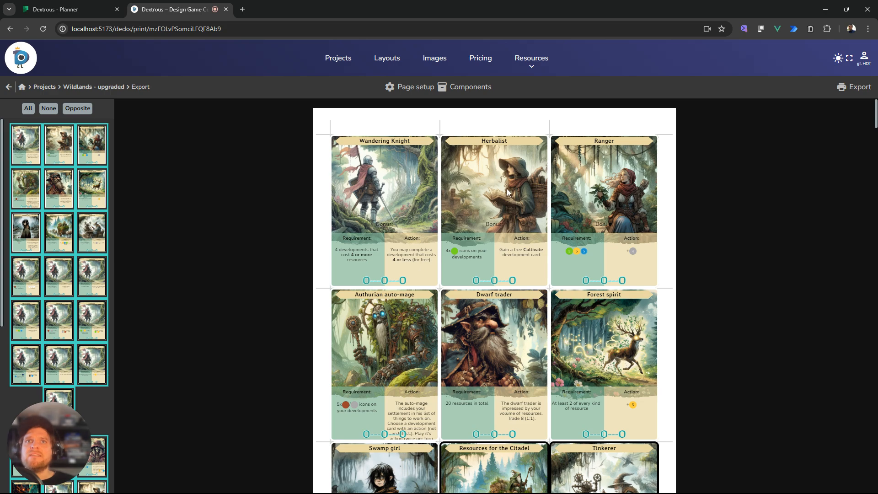
# - Enable card backs in Page setup so fronts and brown 'xyz' backs appear on separate pages
pyautogui.scroll(-3)
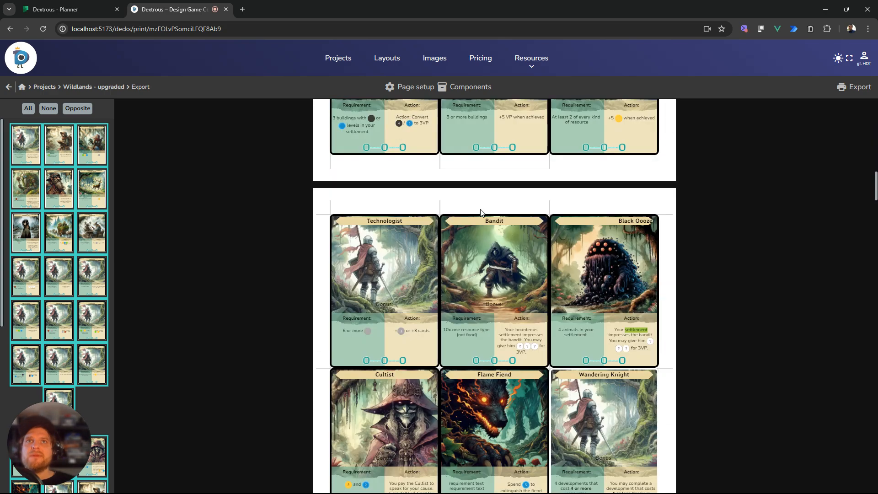
pyautogui.scroll(-3)
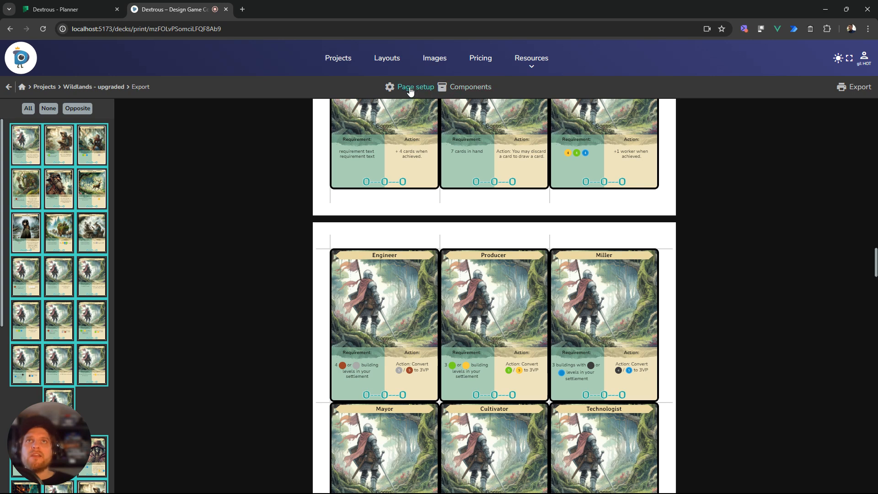
pyautogui.click(410, 87)
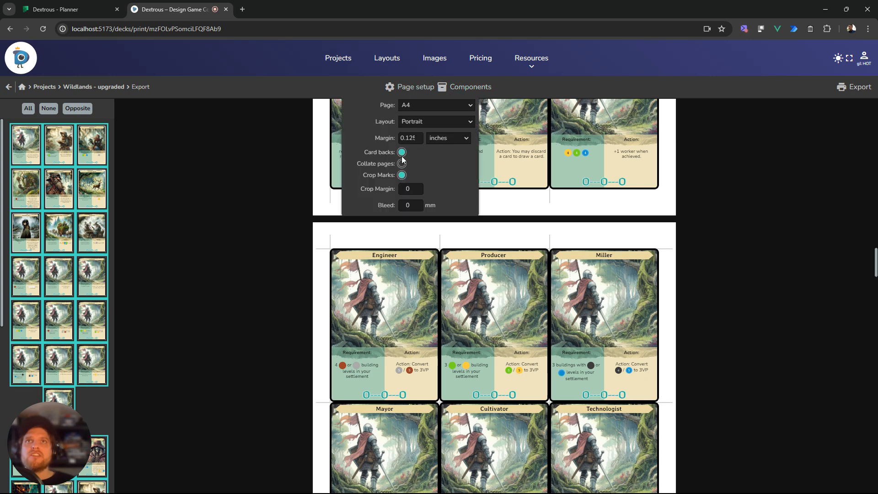
pyautogui.click(401, 163)
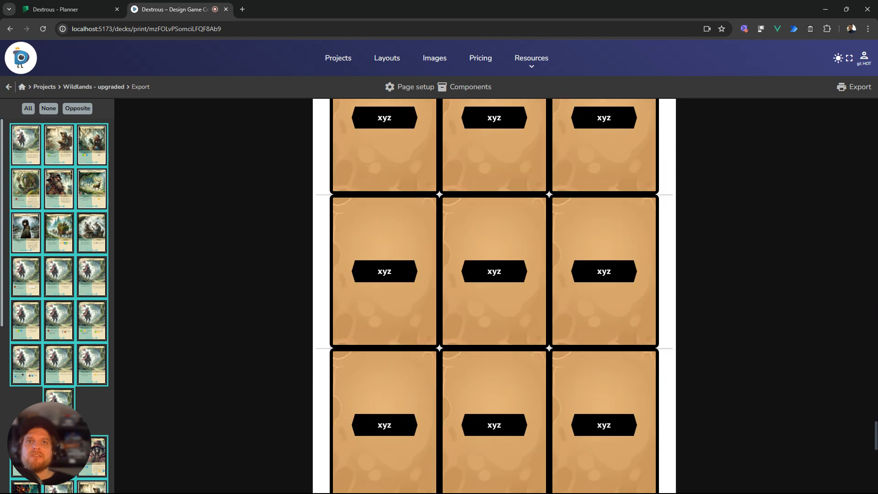
pyautogui.scroll(-3)
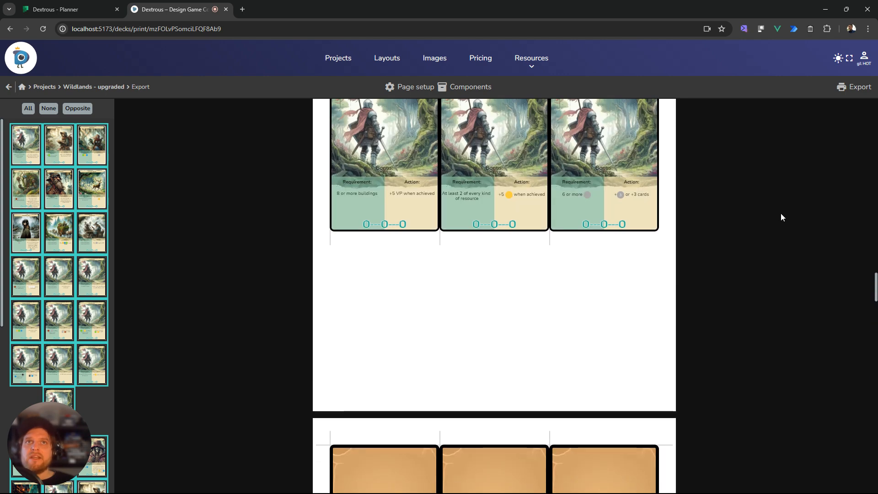